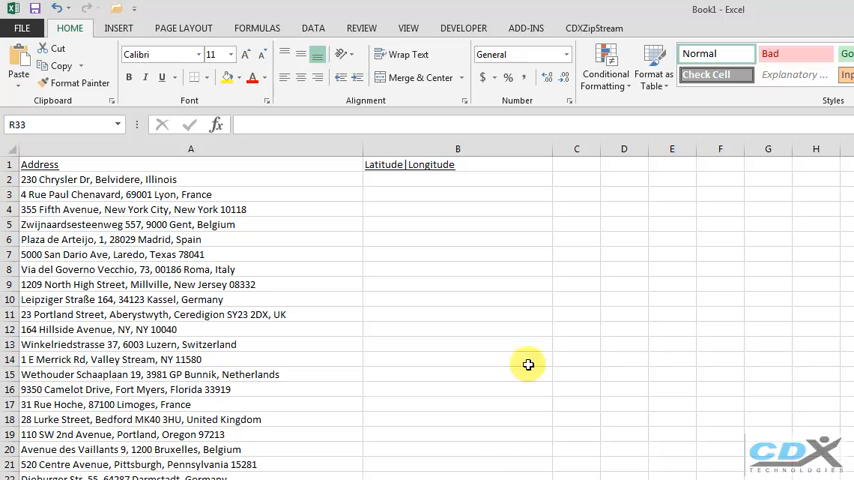
Right-click B2 to insert the CDXLocateBing function for the first single-line address.
{"action": "right_click", "coordinate": [458, 179]}
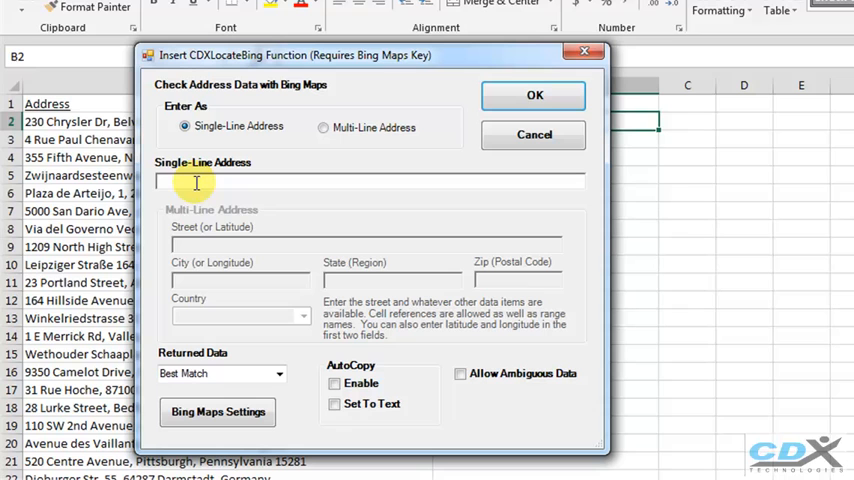
Geocode single-line address A2 as Latitude|Longitude with AutoCopy and text output, filling column B.
{"action": "type", "text": "A2"}
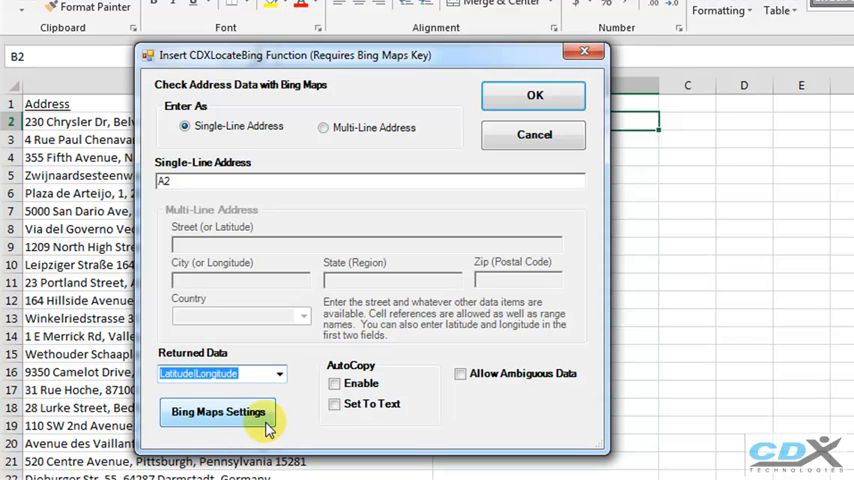
{"action": "left_click", "coordinate": [334, 384]}
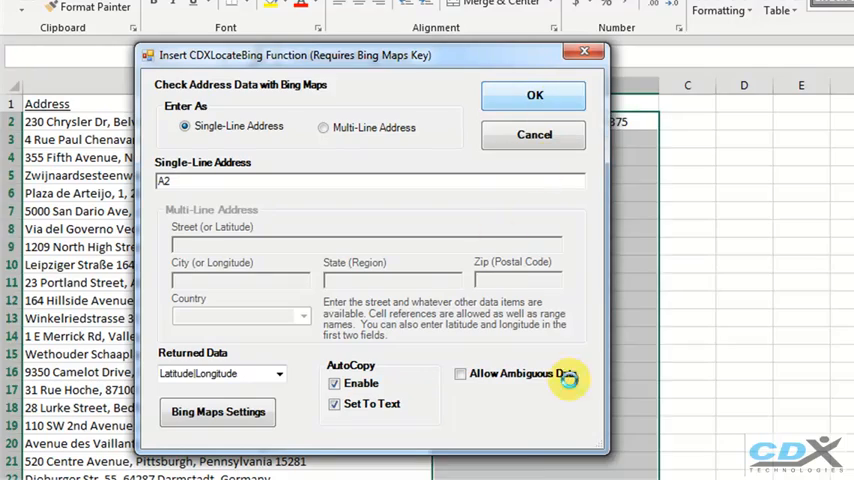
{"action": "left_click", "coordinate": [534, 94]}
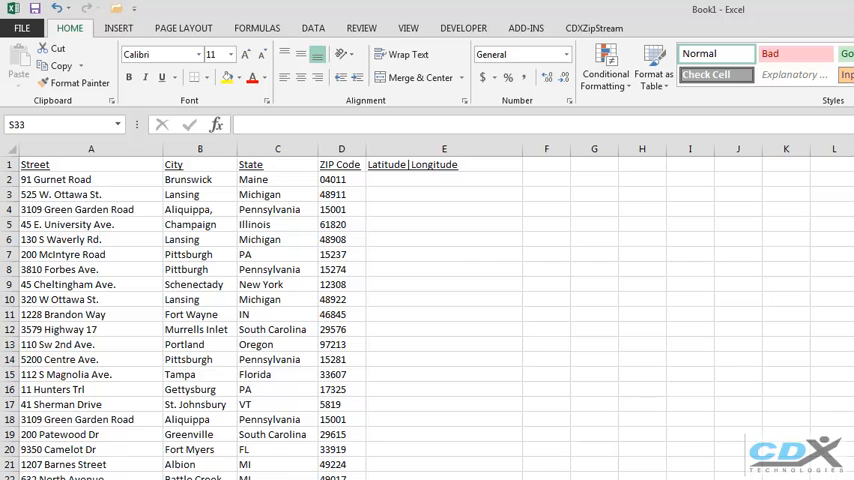
Insert the CDXLocateBing function into cell E2 of the multi-line address sheet.
{"action": "right_click", "coordinate": [443, 179]}
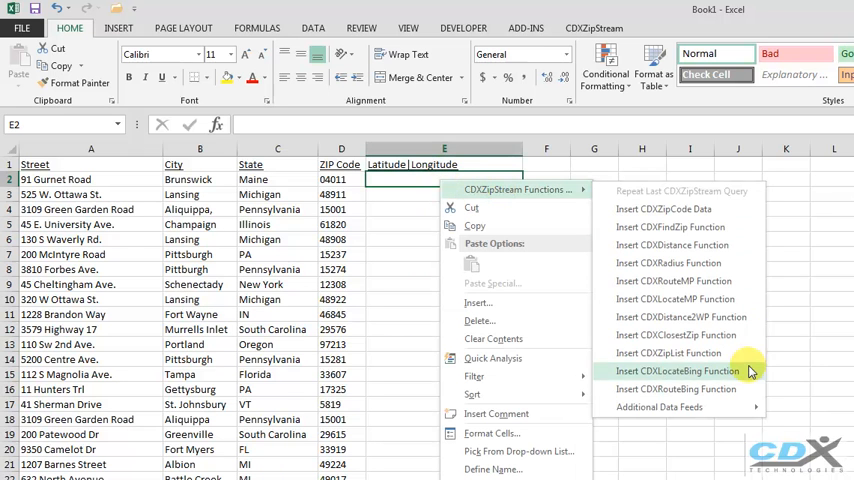
{"action": "left_click", "coordinate": [675, 371]}
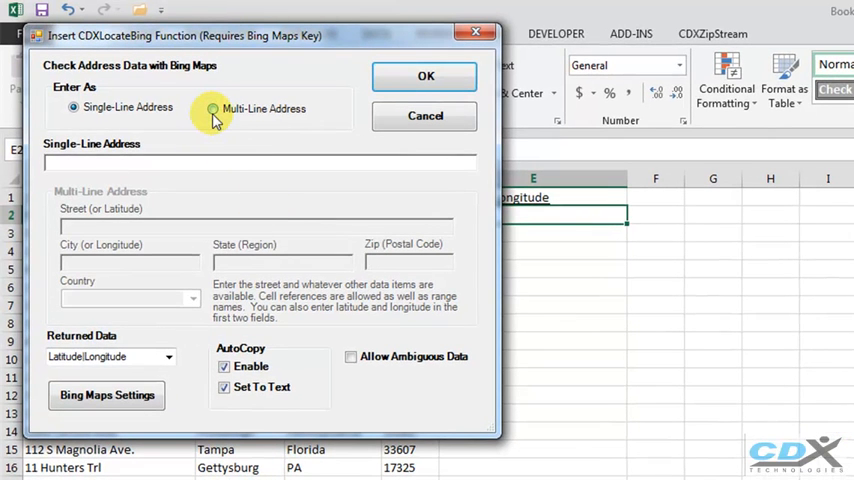
Use Multi-Line Address with A2, B2, C2, D2 as street, city, state and ZIP.
{"action": "left_click", "coordinate": [212, 108]}
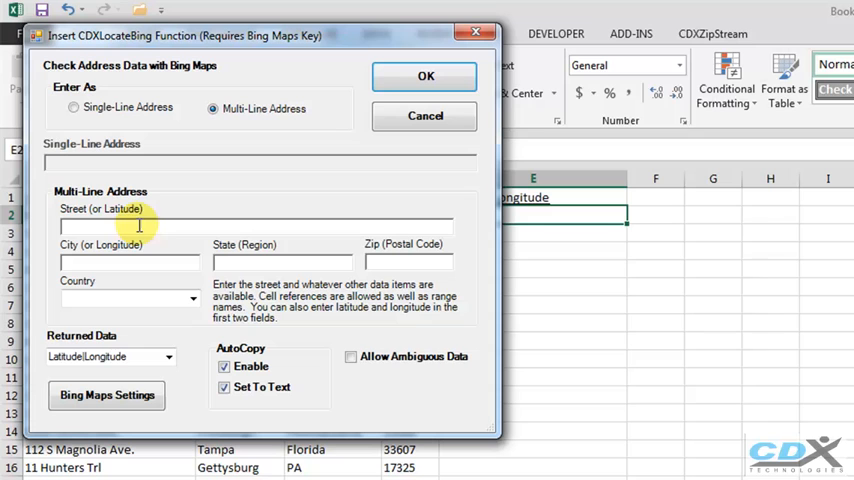
{"action": "type", "text": "A2"}
{"action": "type", "text": "B2"}
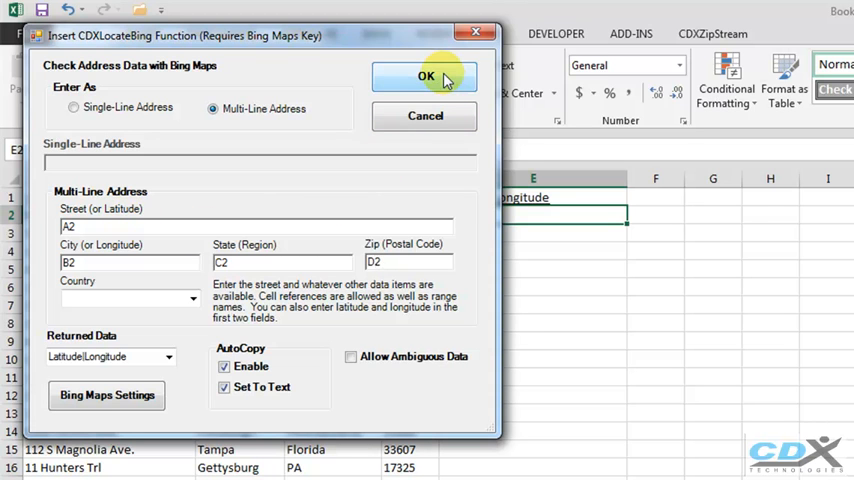
{"action": "left_click", "coordinate": [426, 77]}
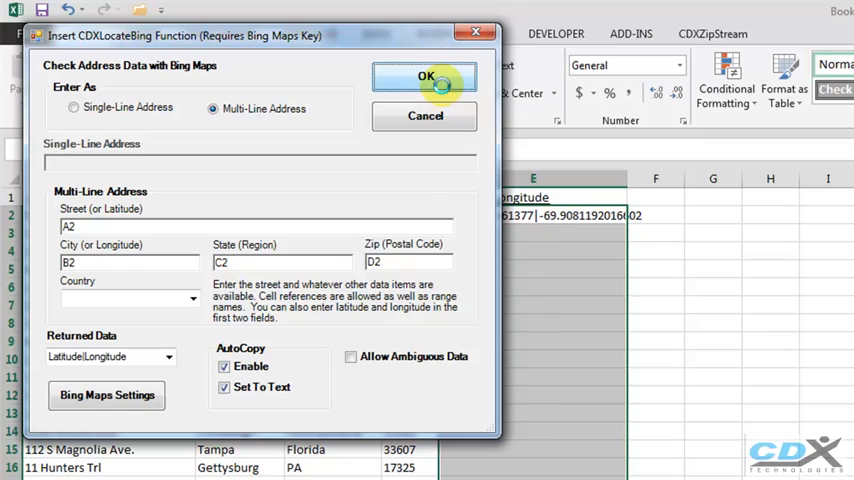